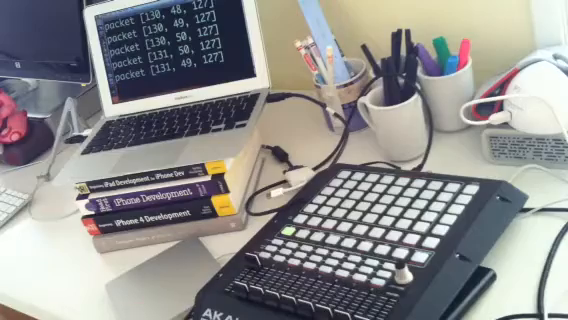
Focus the terminal while the fader logs [176, 7, 28] to [176, 7, 0], then pad [144, 48, 127].
click(290, 240)
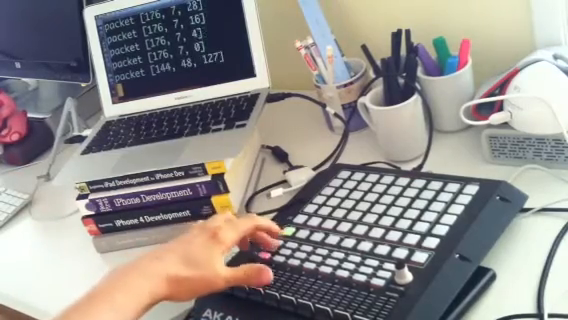